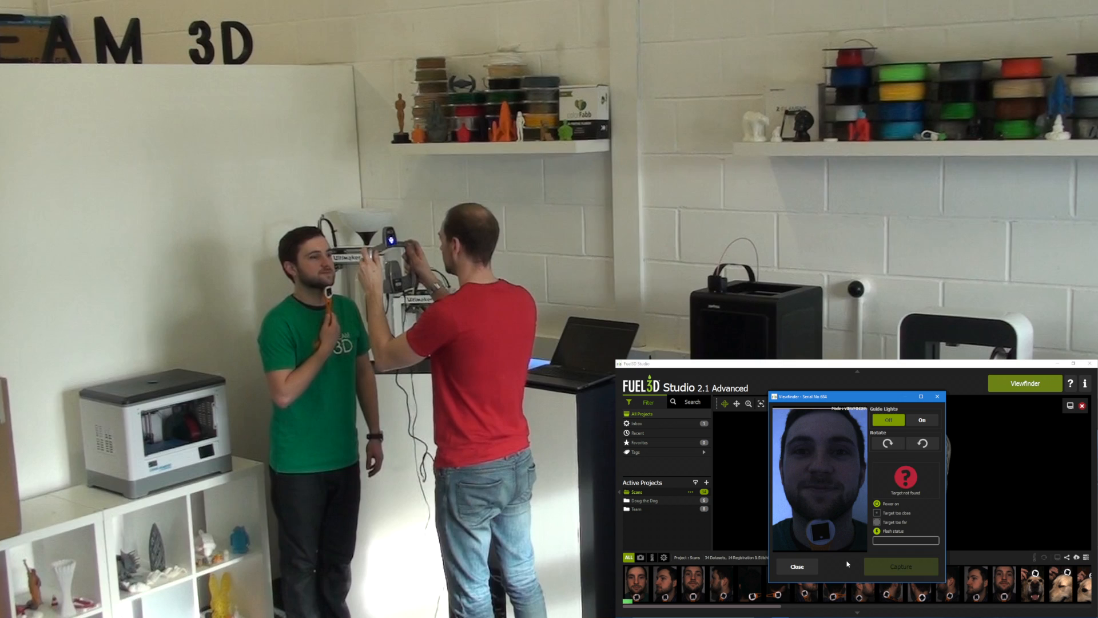
# Capture a face scan and keep the reviewed side-profile scan in the Scans project.
pyautogui.click(900, 566)
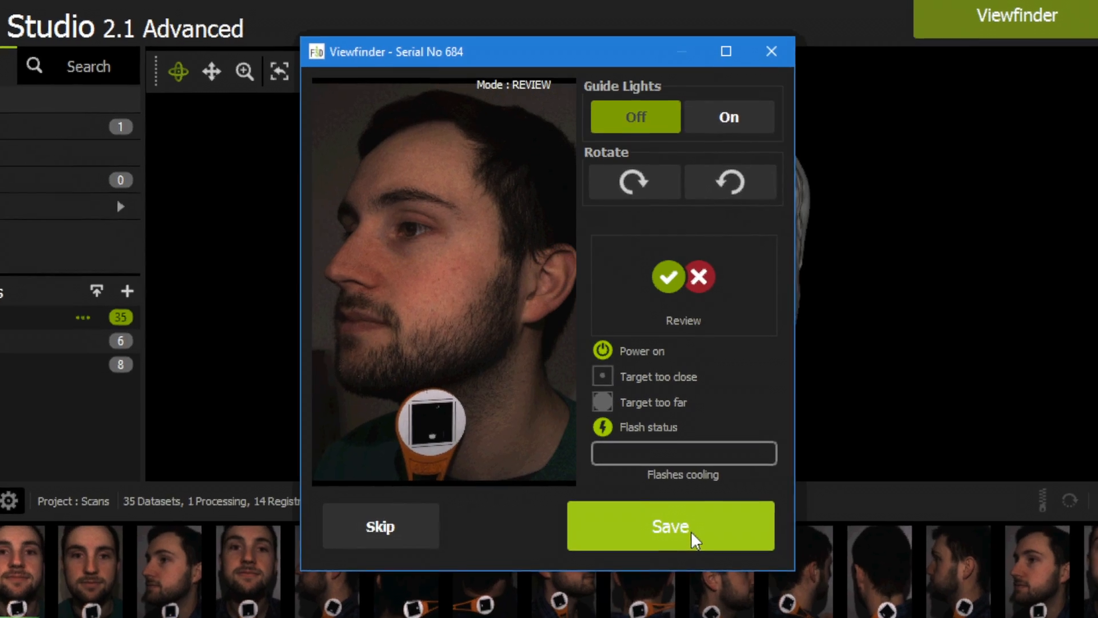
pyautogui.click(669, 526)
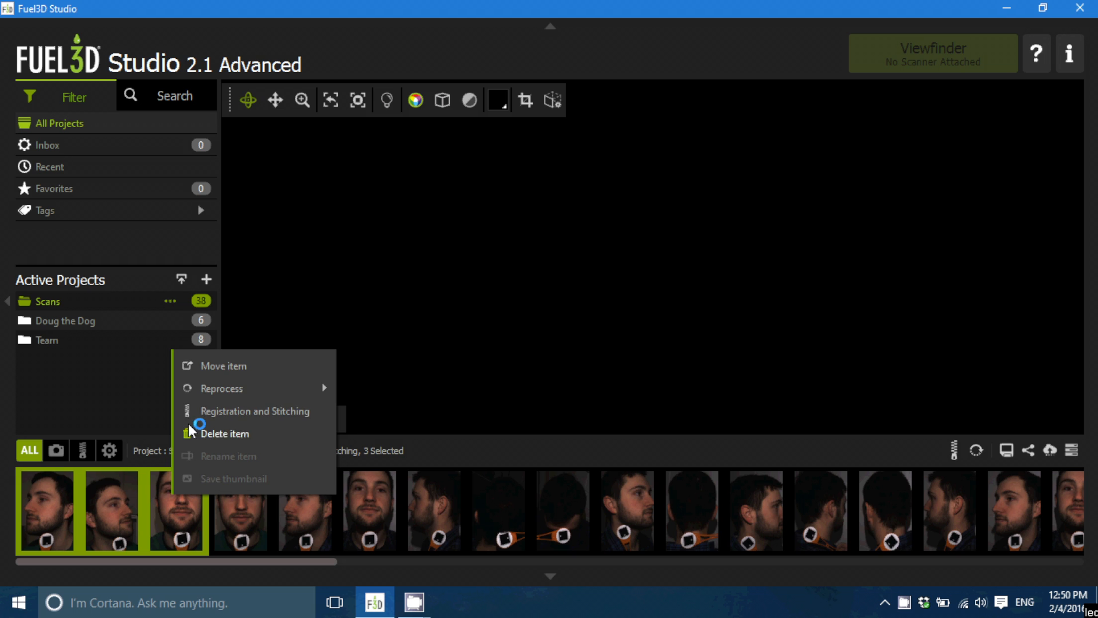
# Create a Registration and Stitching item named 'Oliver' from the selected scans.
pyautogui.click(254, 411)
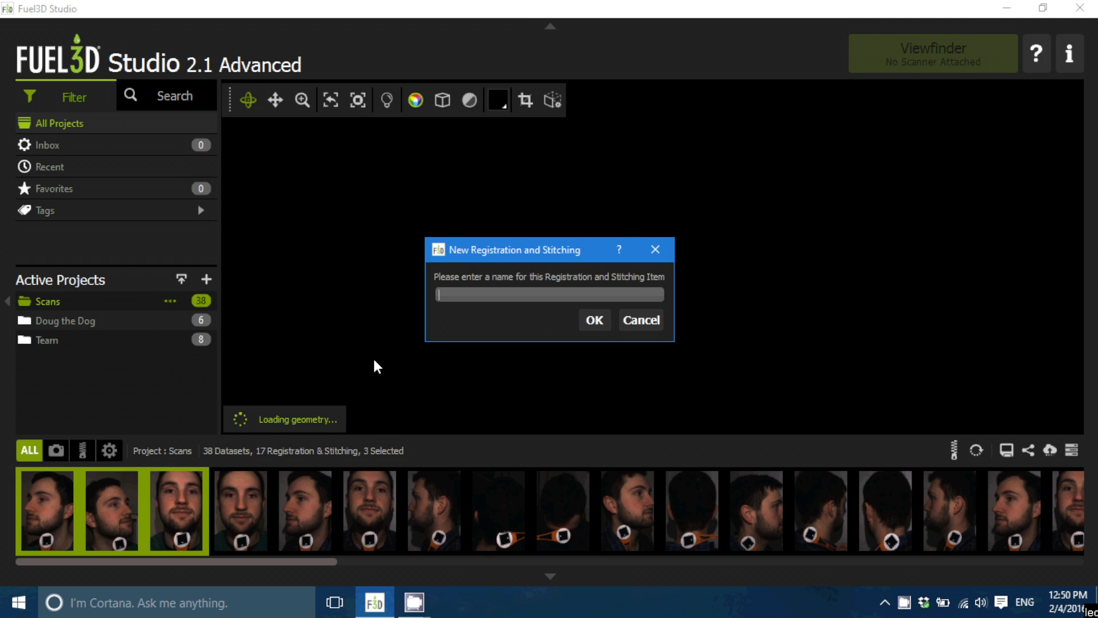
pyautogui.write('Oliver')
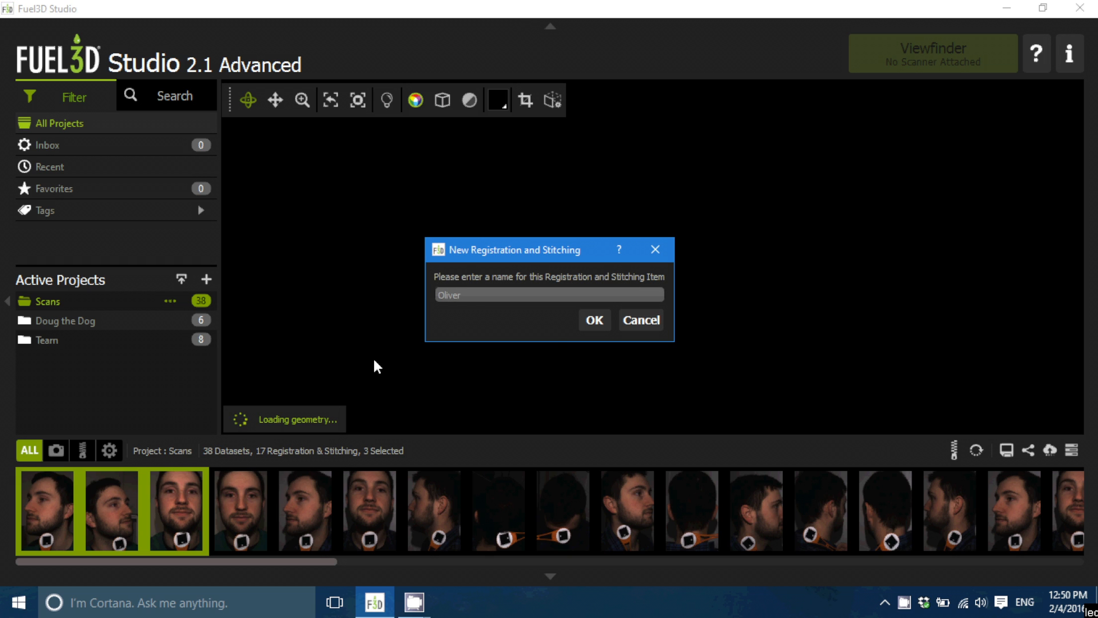
pyautogui.click(593, 320)
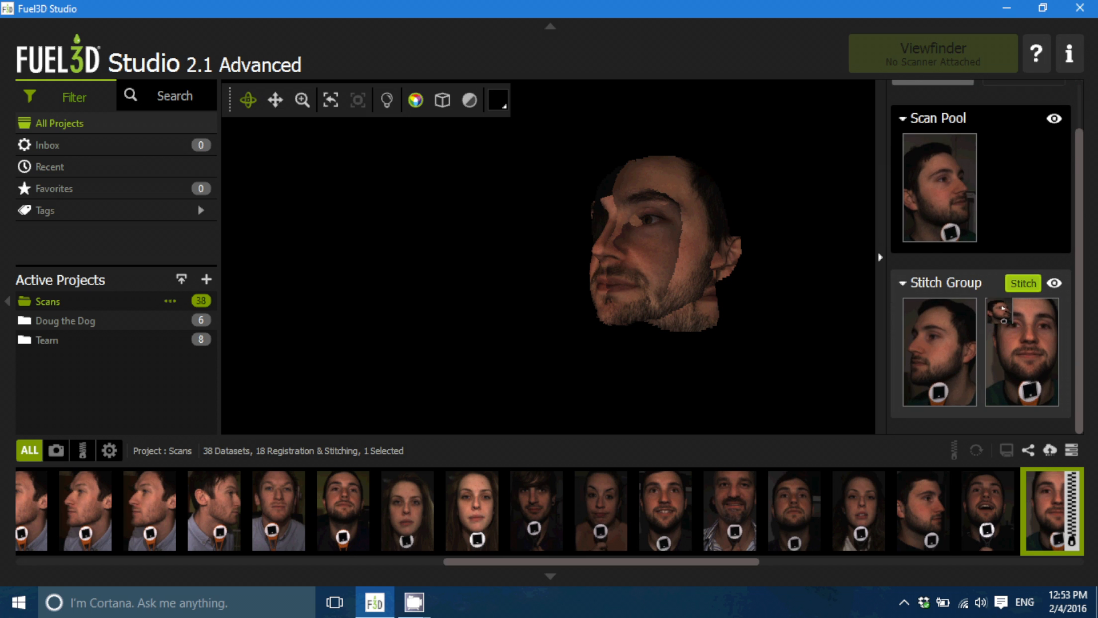
# Add the remaining side scan to the stitch group and check the aligned face model from all sides.
pyautogui.click(1021, 283)
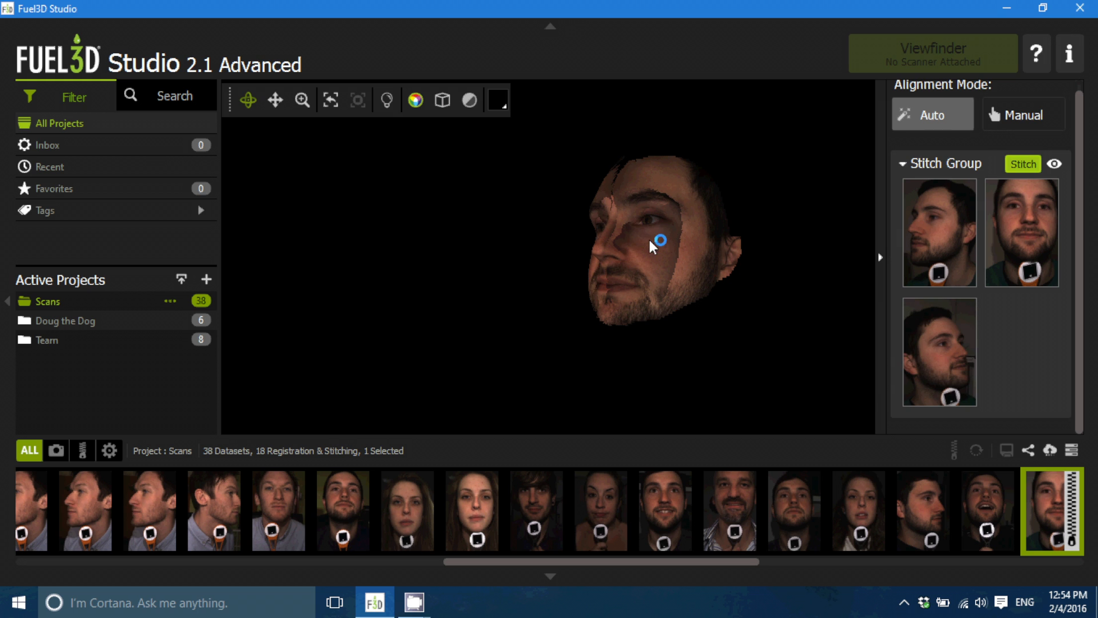
pyautogui.moveTo(656, 241); pyautogui.dragTo(701, 255)
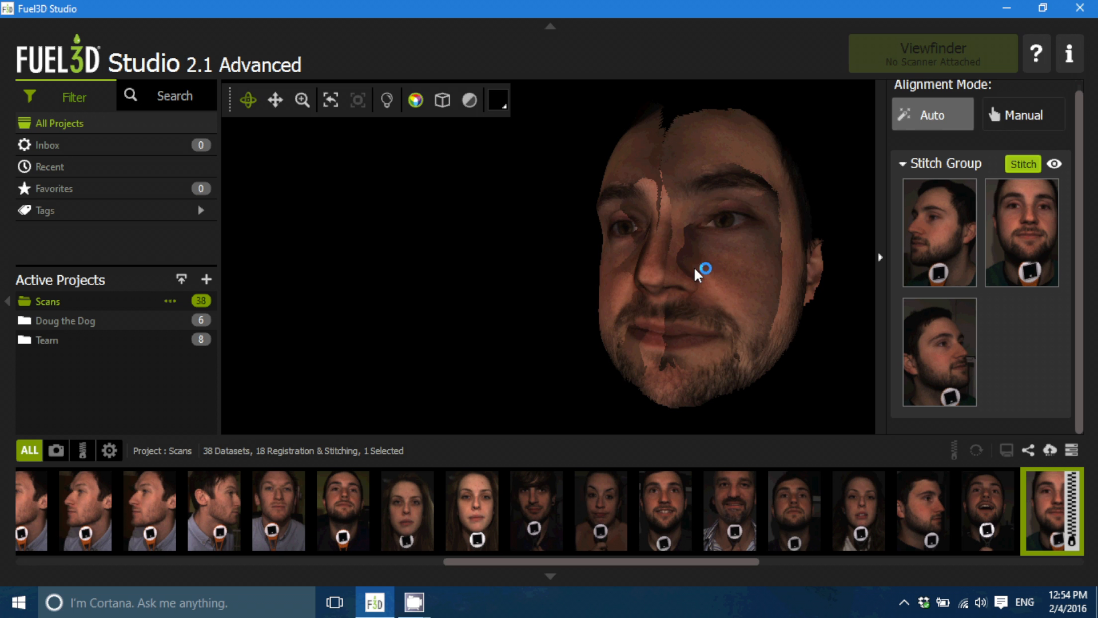
pyautogui.moveTo(703, 268); pyautogui.dragTo(880, 199)
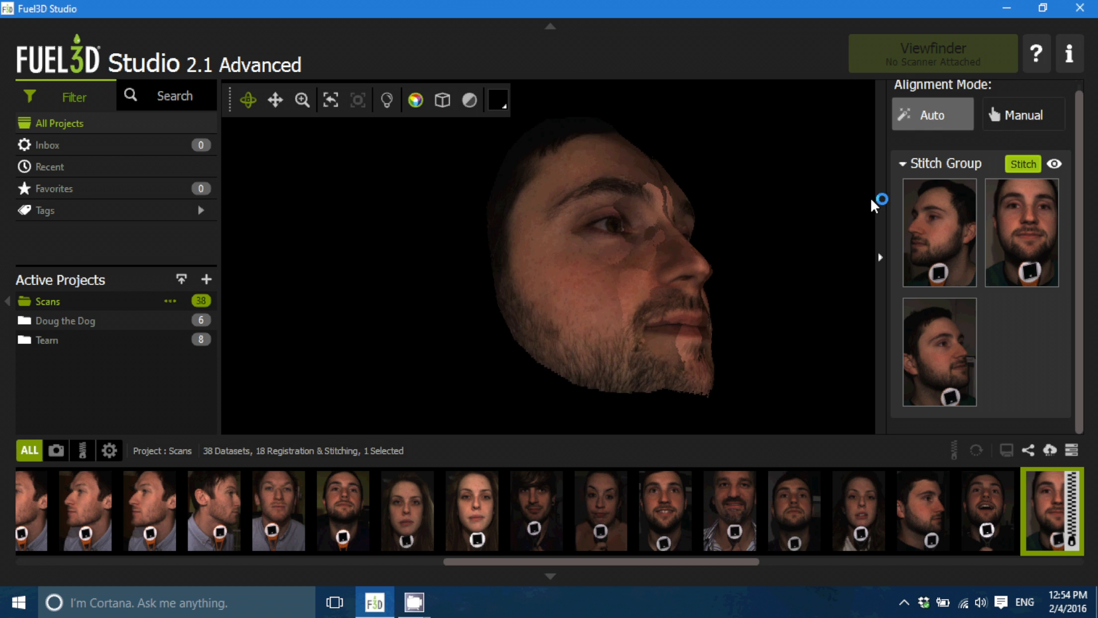
pyautogui.moveTo(881, 199); pyautogui.dragTo(637, 213)
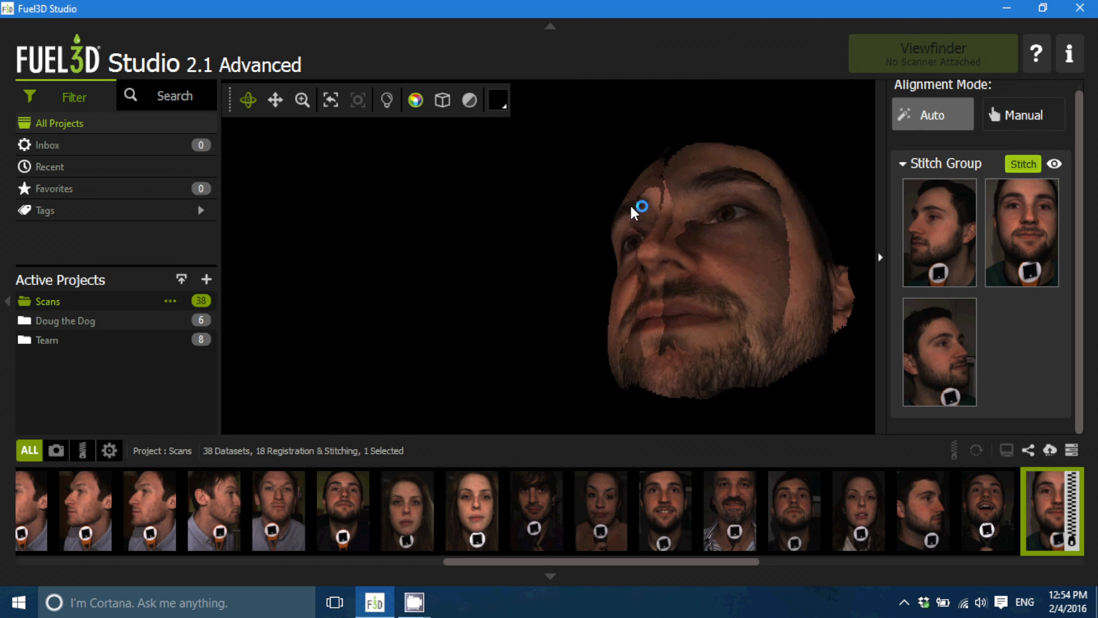
pyautogui.moveTo(637, 207); pyautogui.dragTo(657, 239)
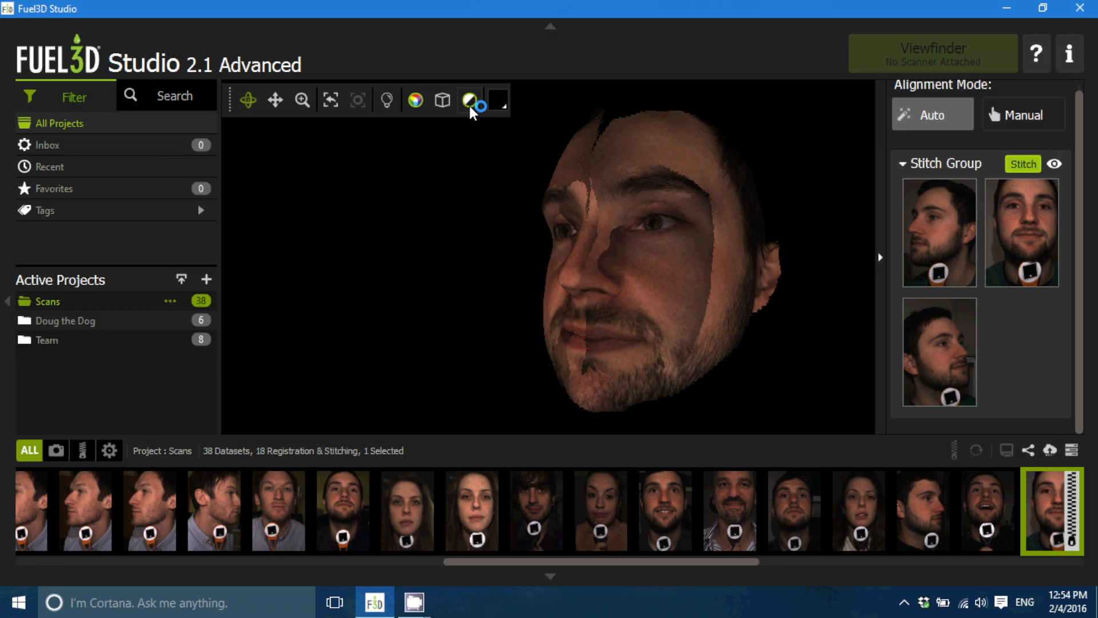
# Inspect the model's seams as plain grey geometry, then restore the colour texture.
pyautogui.click(470, 100)
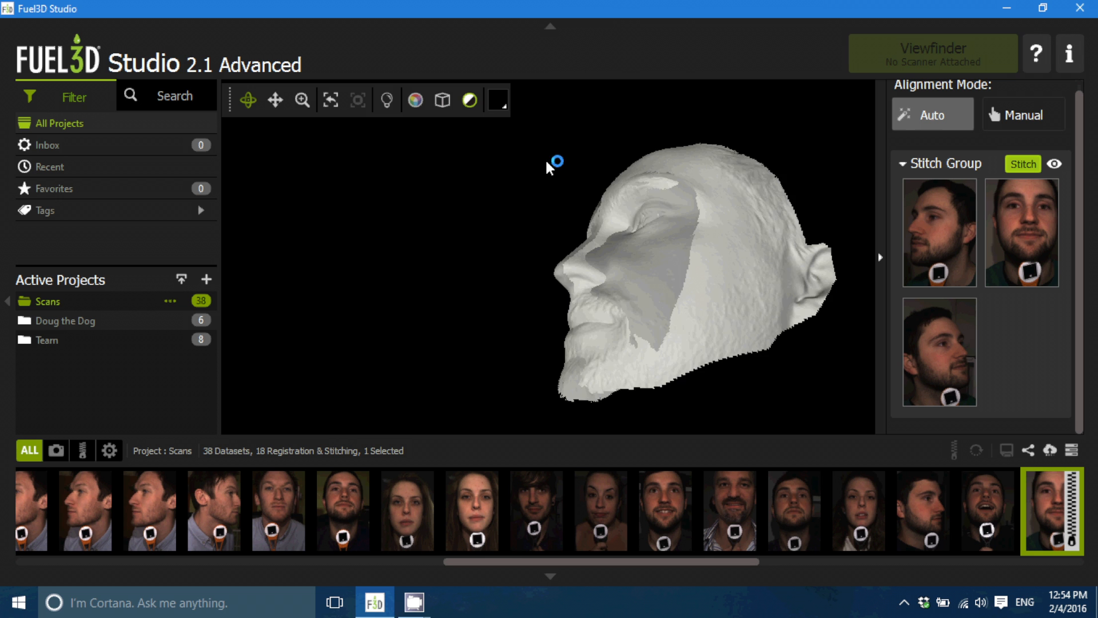
pyautogui.moveTo(553, 161); pyautogui.dragTo(801, 237)
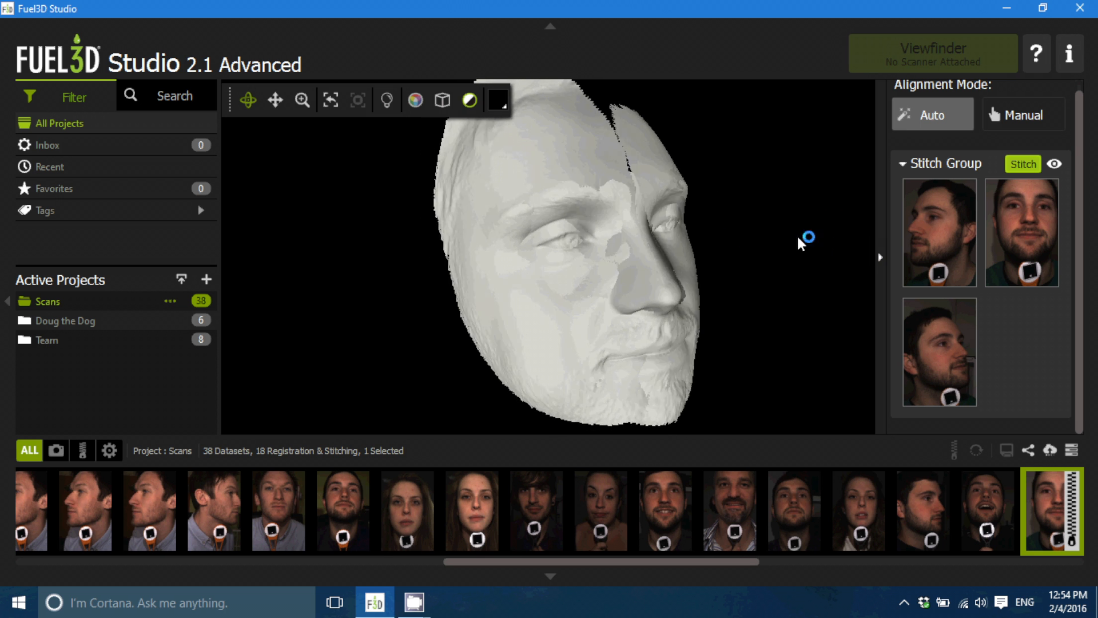
pyautogui.moveTo(805, 242); pyautogui.dragTo(676, 211)
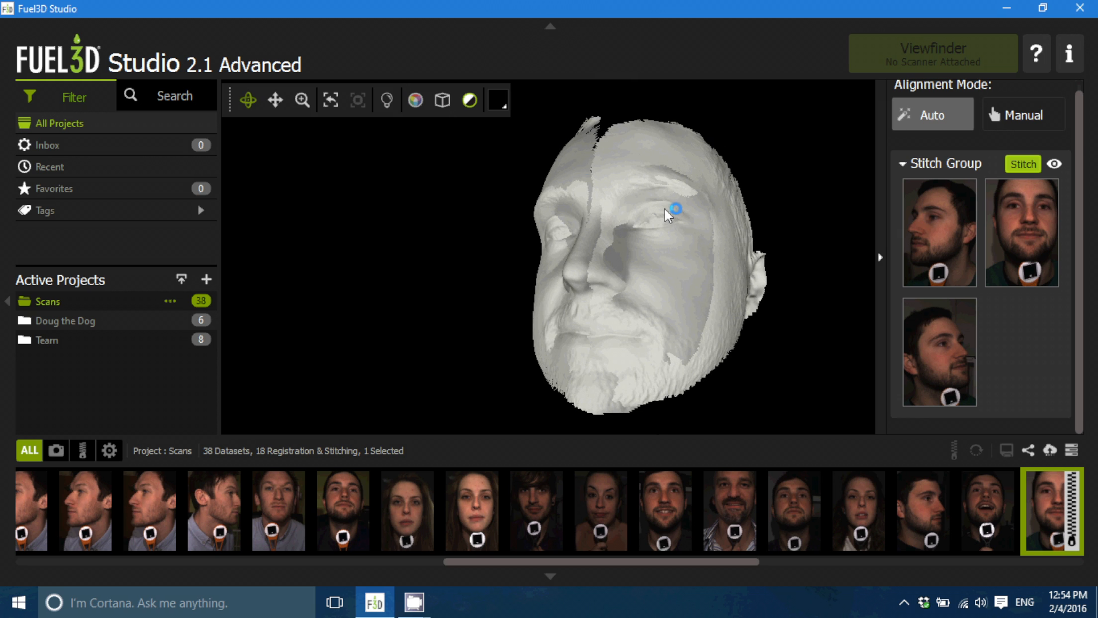
pyautogui.click(414, 100)
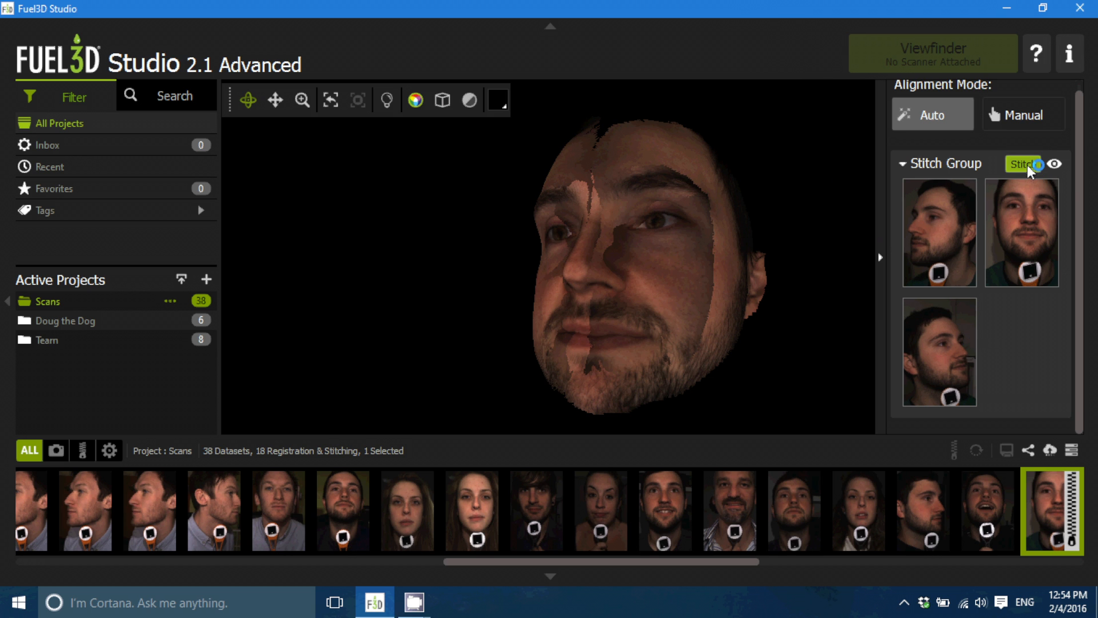
pyautogui.click(1023, 164)
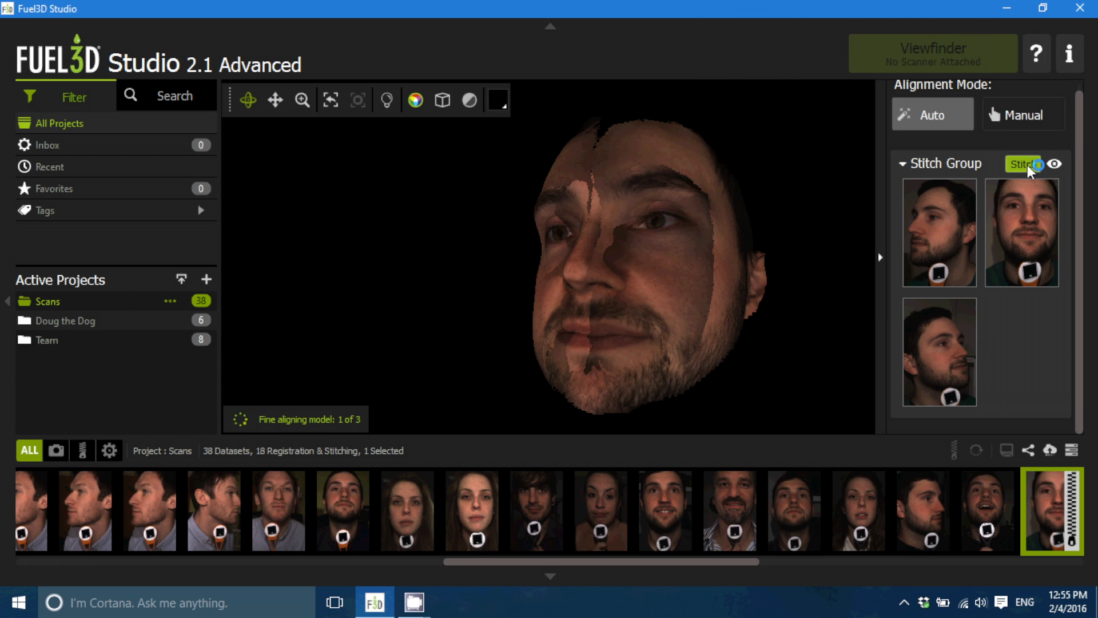
pyautogui.click(1022, 164)
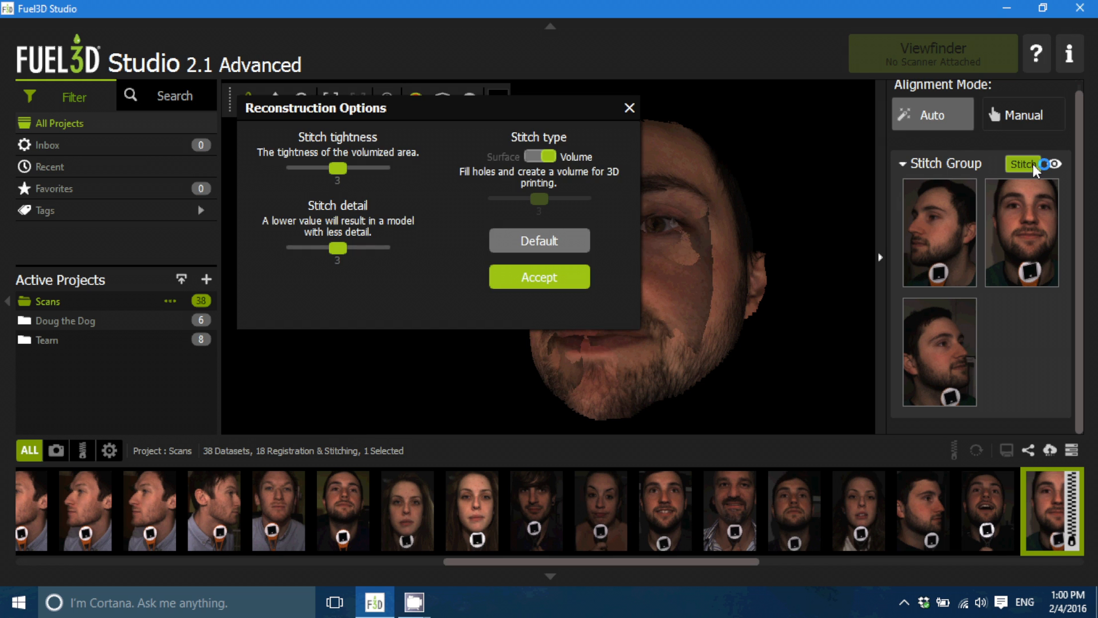
pyautogui.click(539, 276)
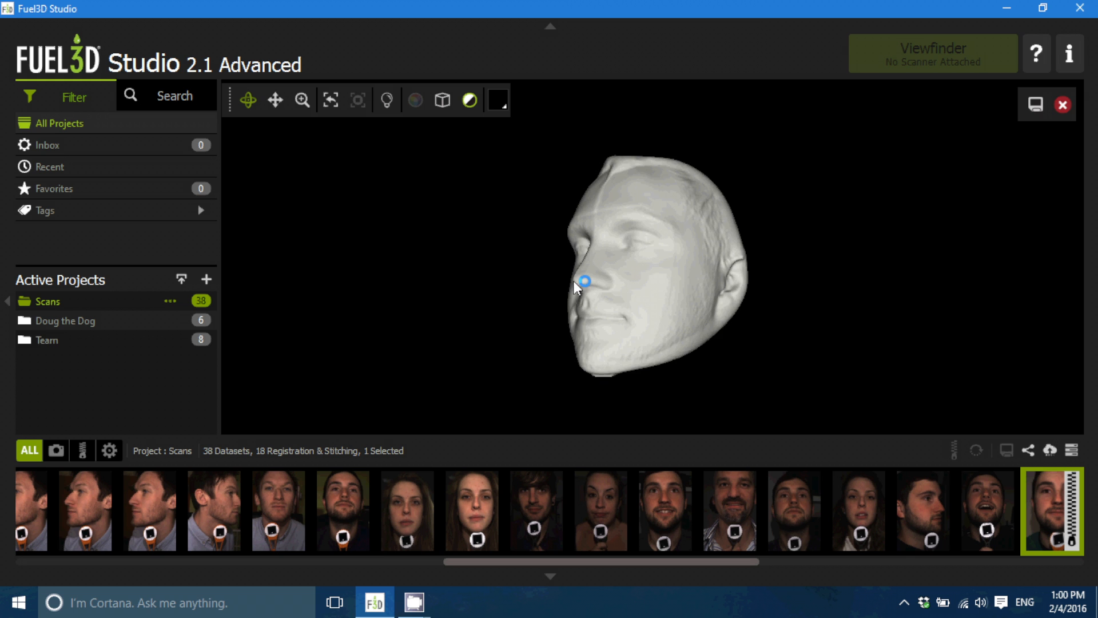
pyautogui.moveTo(584, 280); pyautogui.dragTo(881, 249)
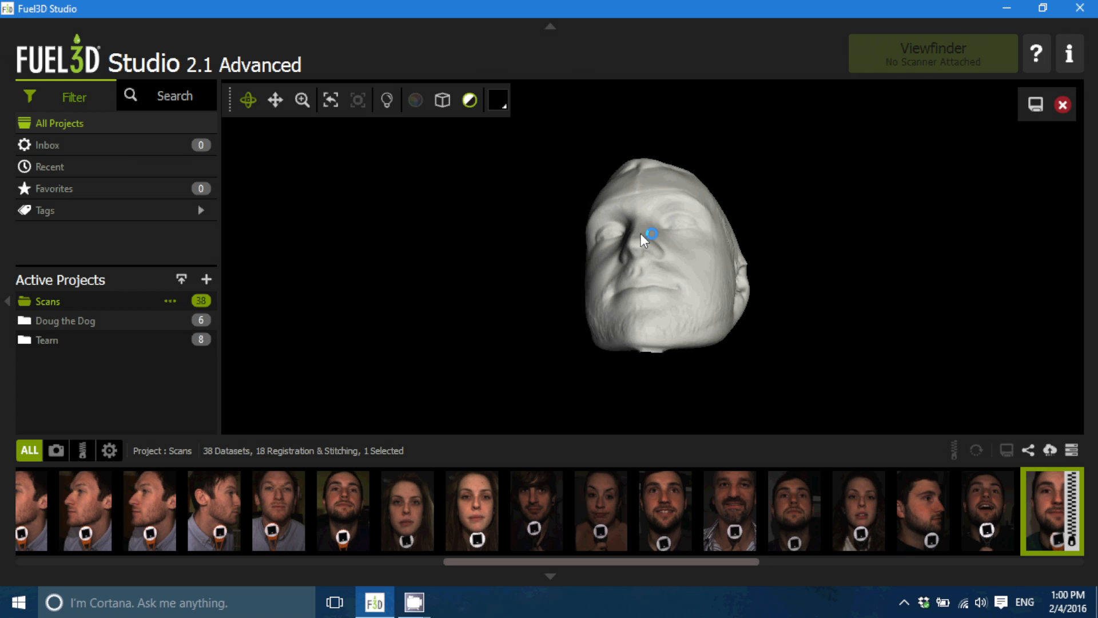
pyautogui.moveTo(643, 240); pyautogui.dragTo(651, 350)
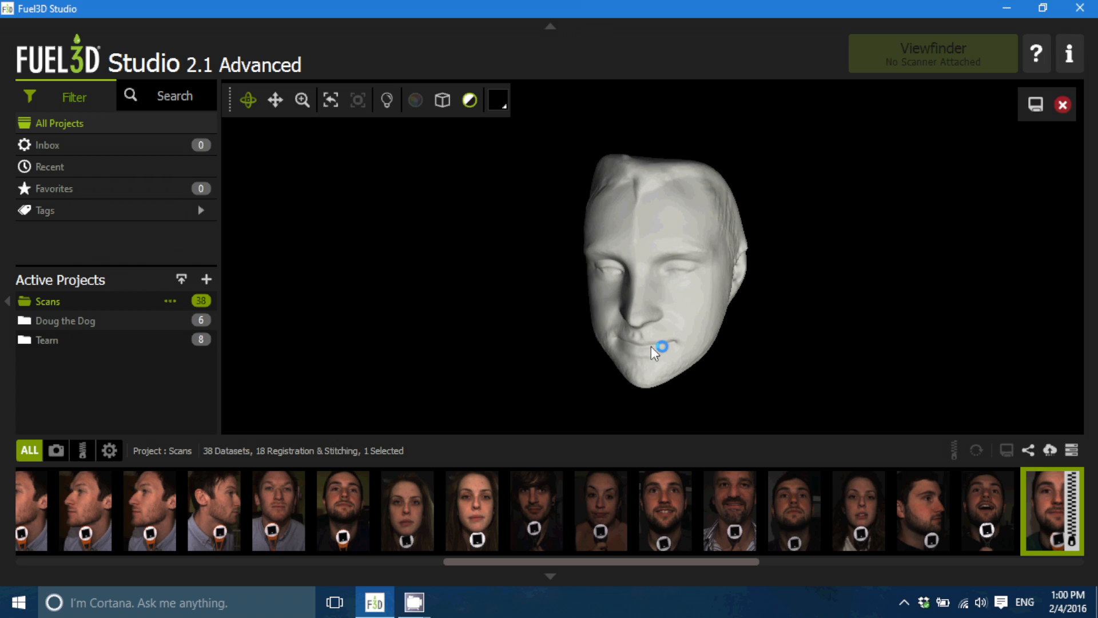
pyautogui.moveTo(662, 345); pyautogui.dragTo(626, 307)
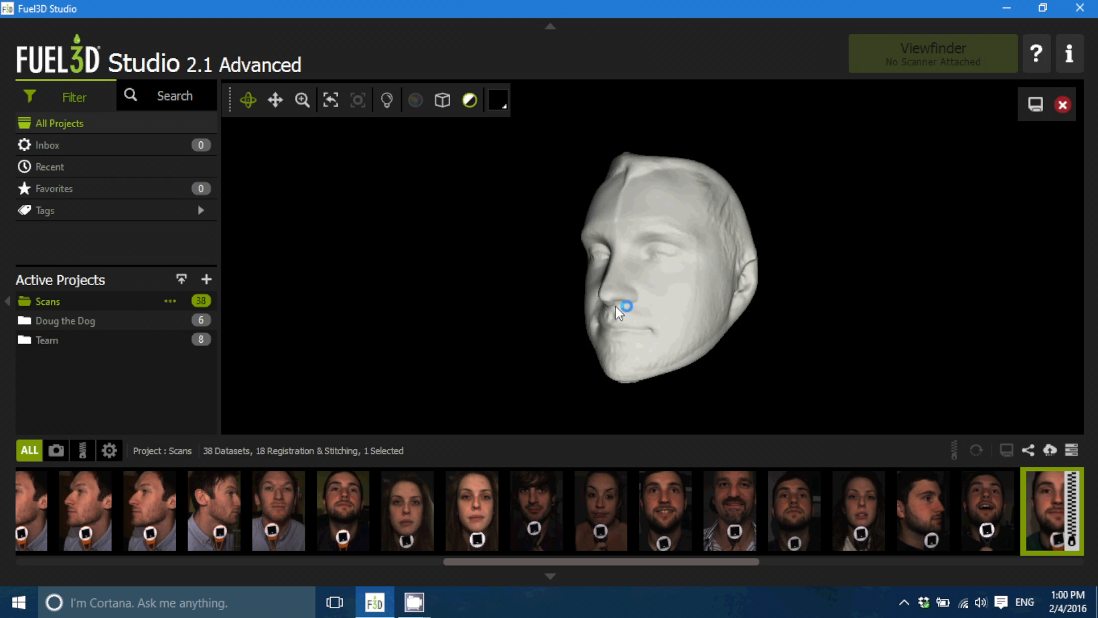
pyautogui.moveTo(625, 306); pyautogui.dragTo(666, 280)
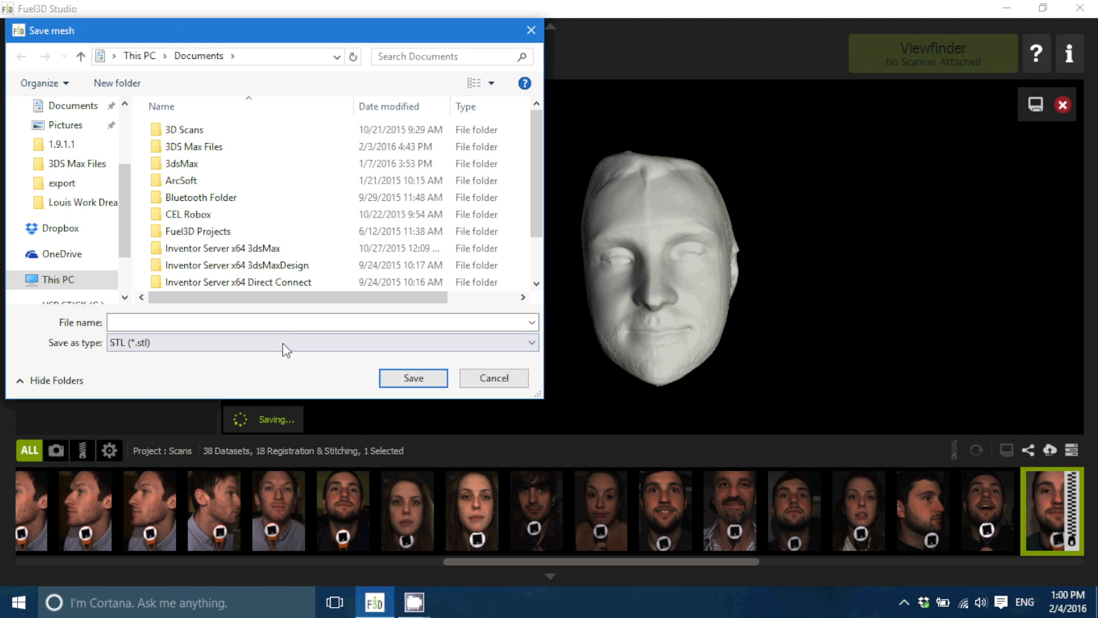
# Name the exported STL mesh file starting with 'O' for Oliver.
pyautogui.write('O')
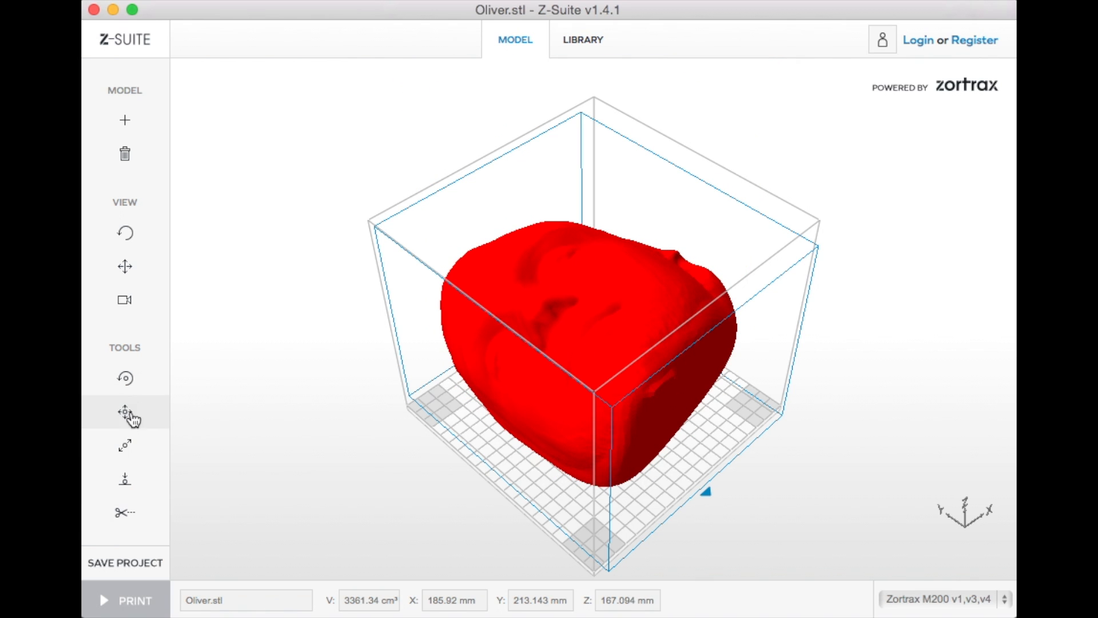
# Scale the head model uniformly to 26.52%.
pyautogui.click(125, 445)
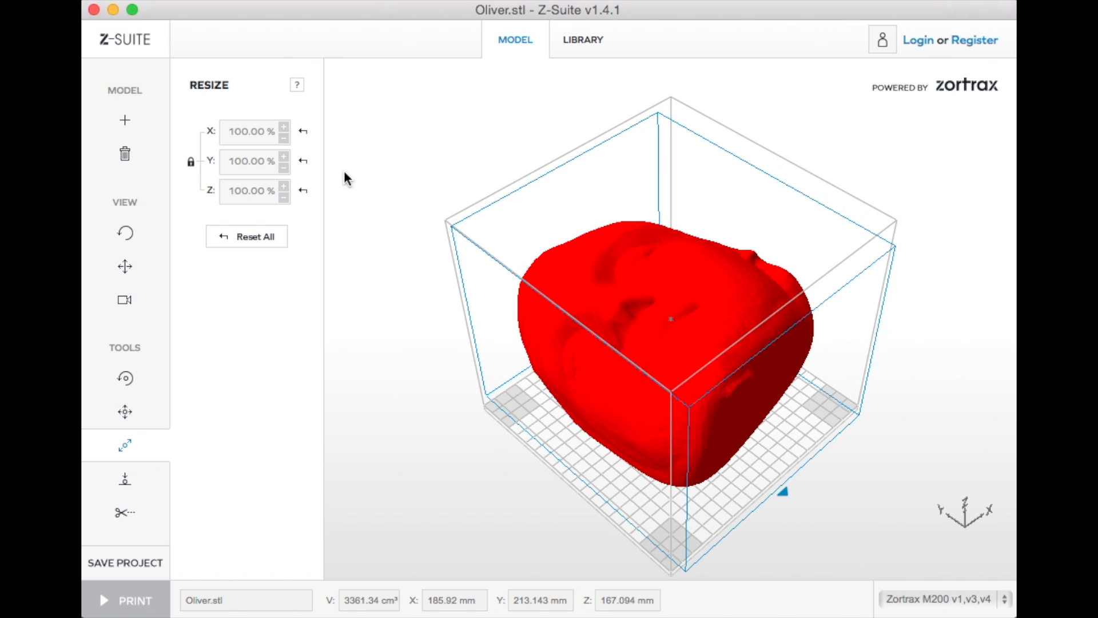
pyautogui.click(284, 136)
pyautogui.write('26.52')
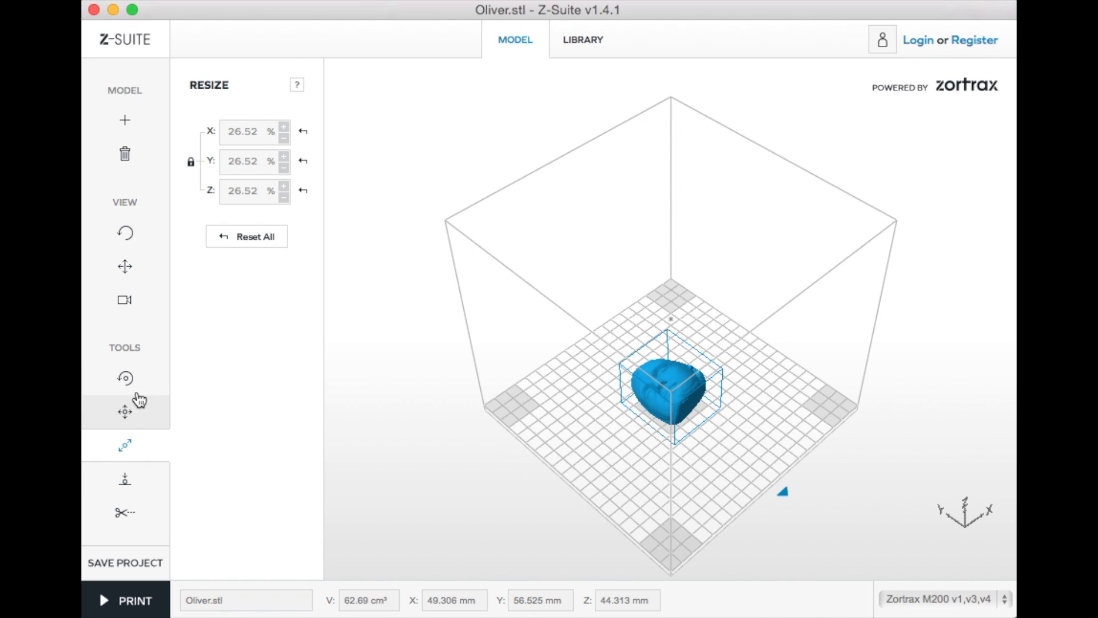
# Rotate the head (Z 315, X about 88) so it stands upright on the build plate.
pyautogui.click(125, 379)
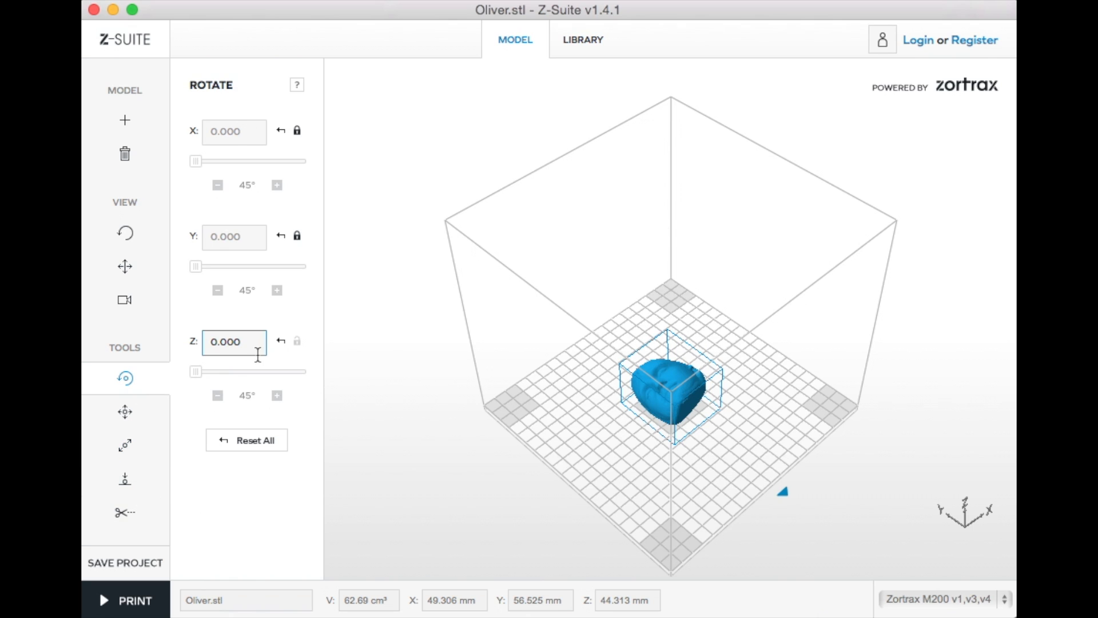
pyautogui.click(217, 394)
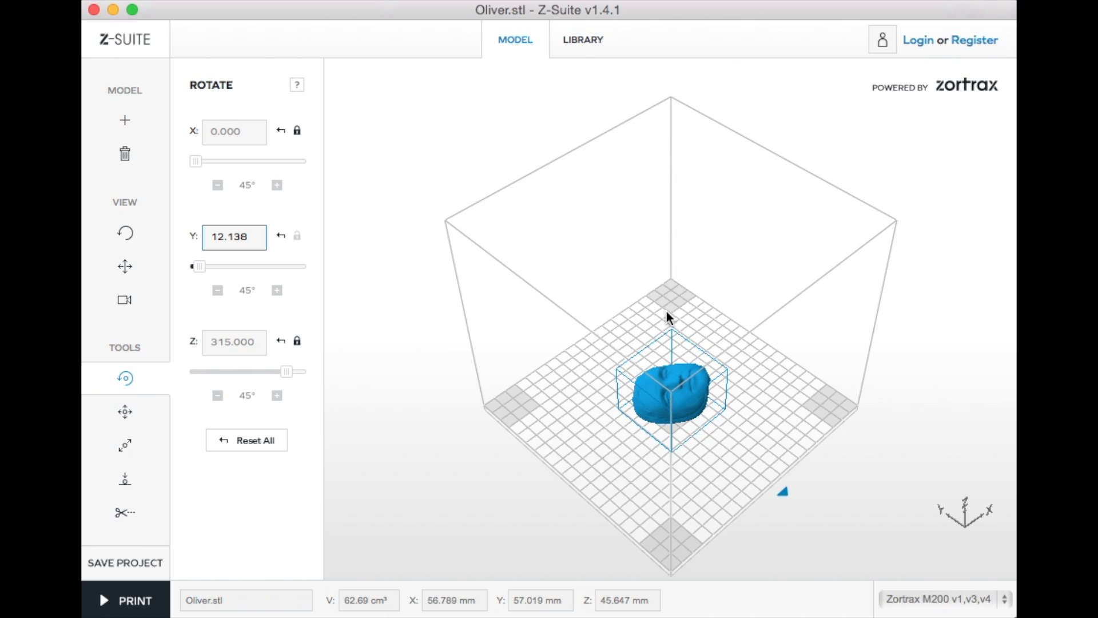
pyautogui.moveTo(196, 160); pyautogui.dragTo(207, 160)
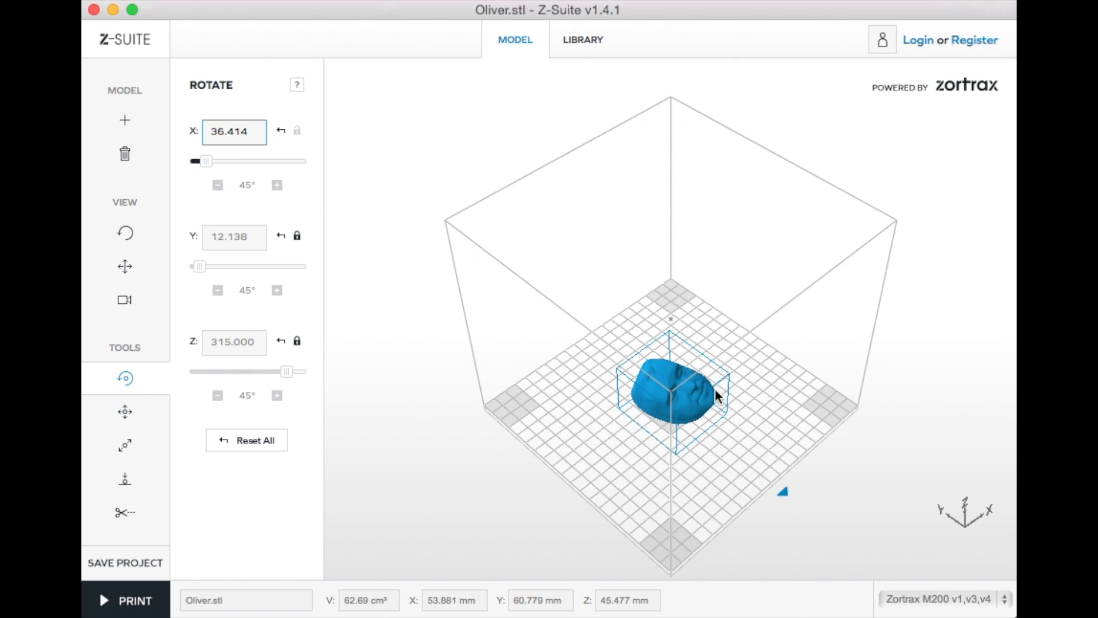
pyautogui.moveTo(205, 162); pyautogui.dragTo(223, 161)
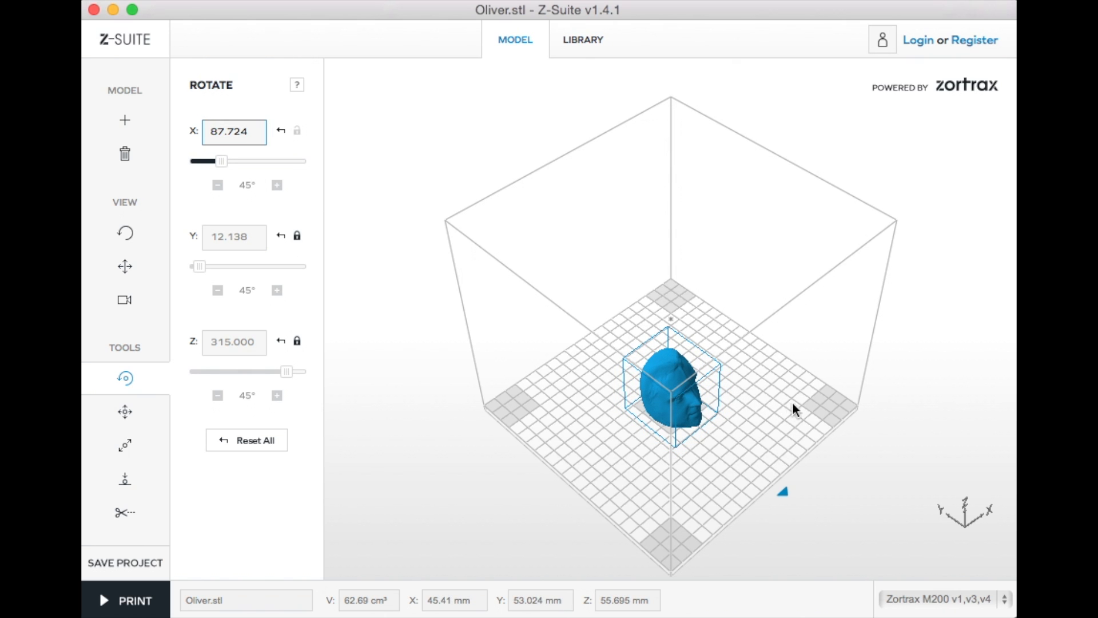
pyautogui.click(246, 440)
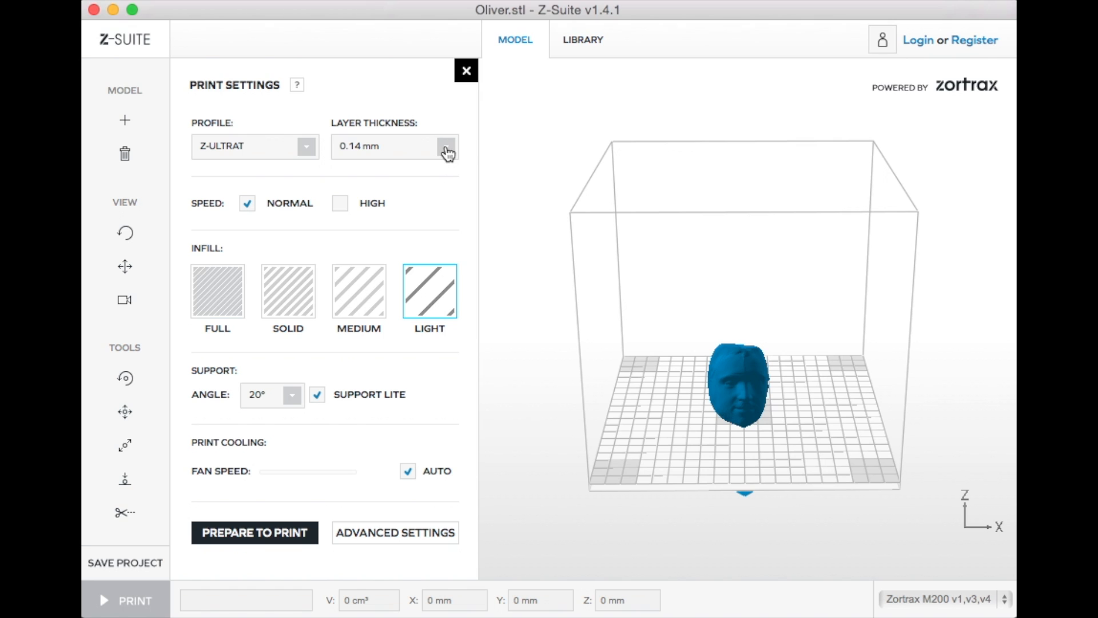
pyautogui.moveTo(429, 181)
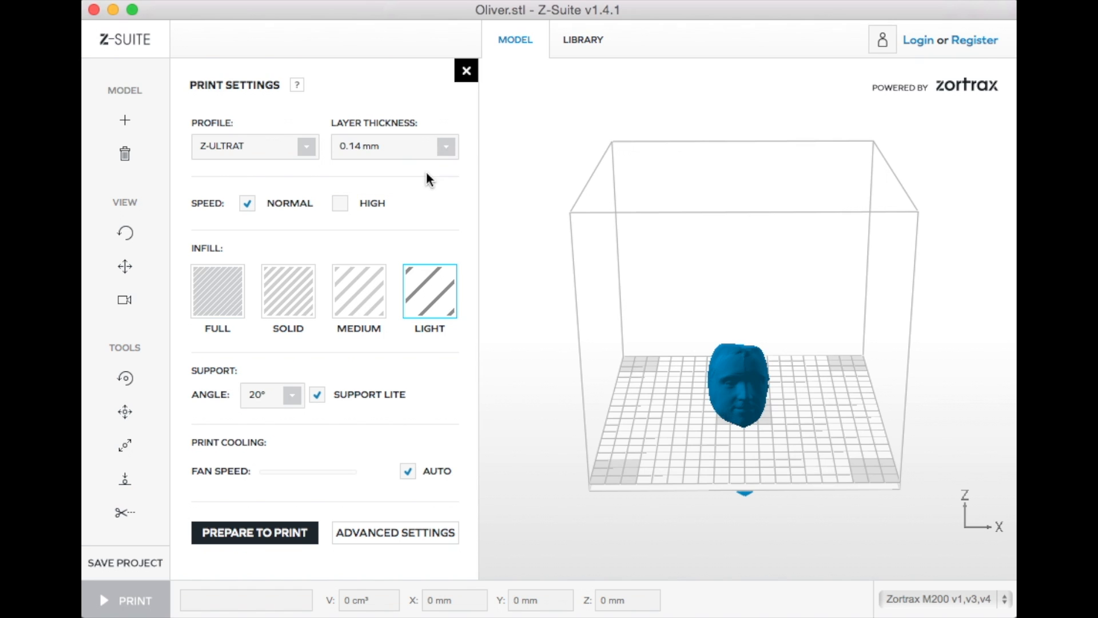
pyautogui.moveTo(432, 292)
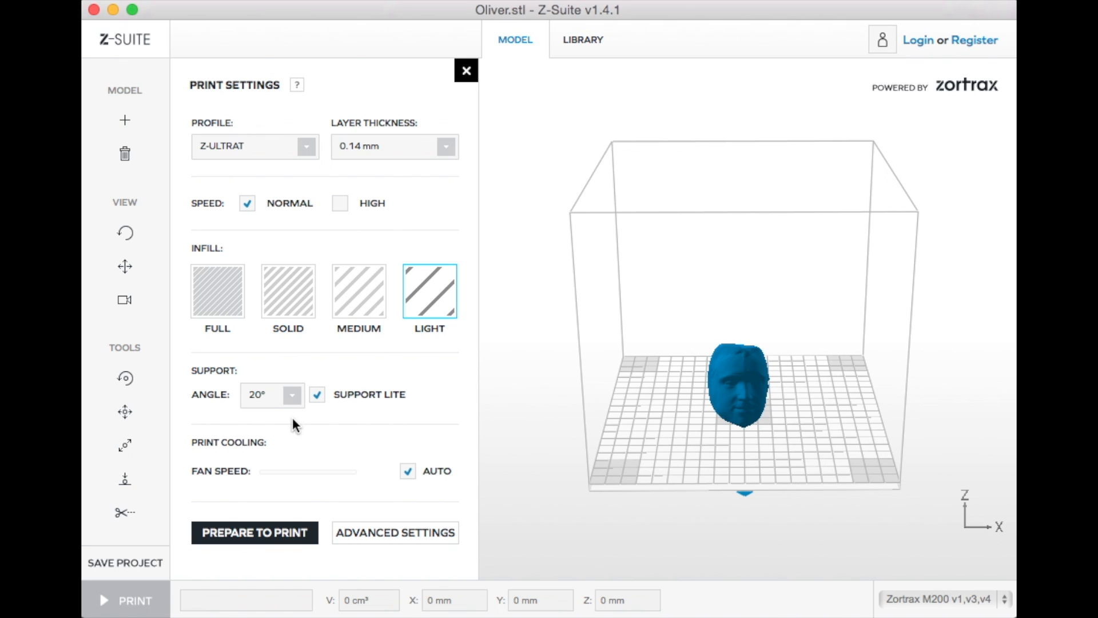
# Prepare the head for printing with Z-ULTRAT, 0.14 mm layers, Light infill and 20° supports.
pyautogui.click(254, 532)
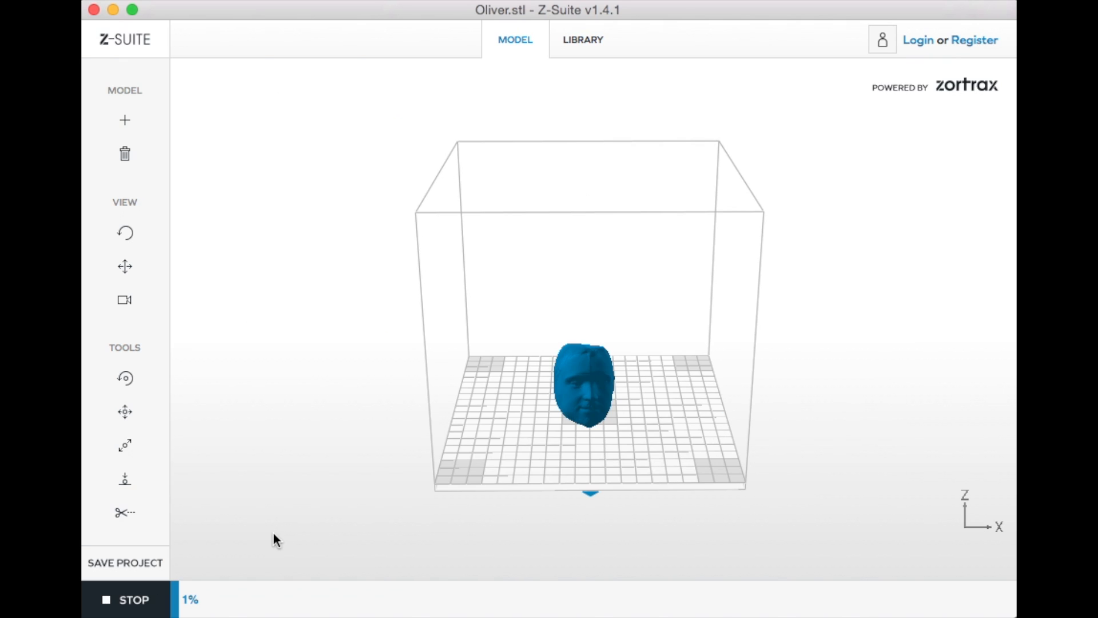